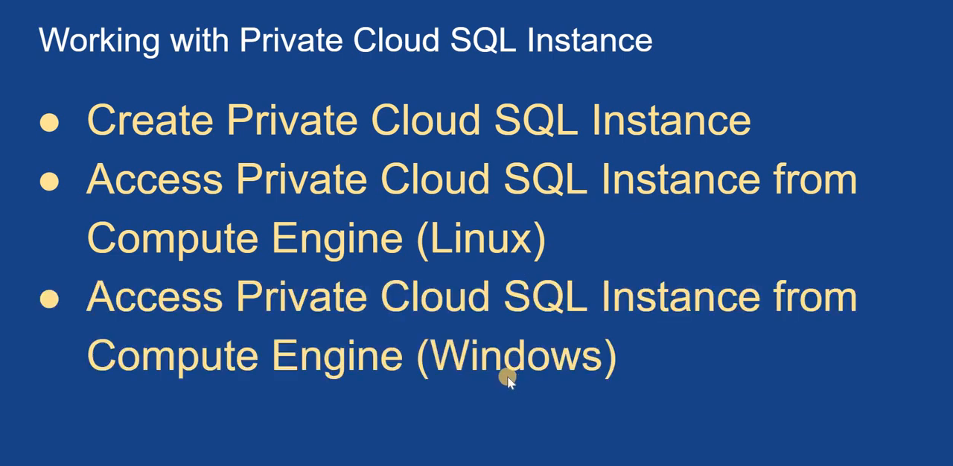
mouse_move(668, 361)
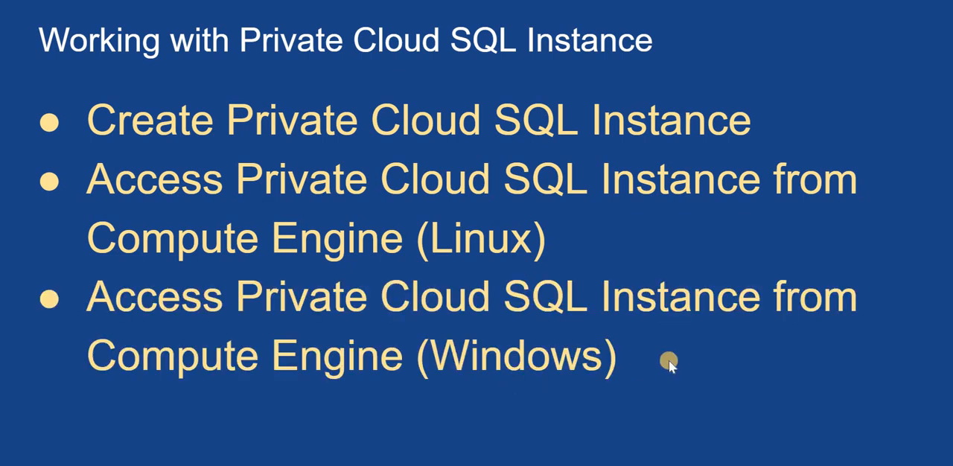